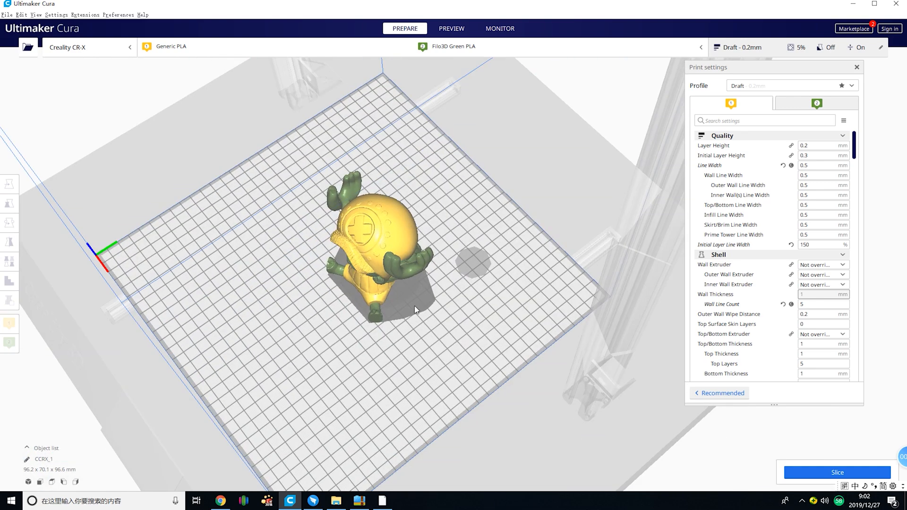
- Scroll the print settings to Build Plate Adhesion and Dual Extrusion, showing a 5-line brim and 30 mm prime tower
drag(417, 310, 347, 359)
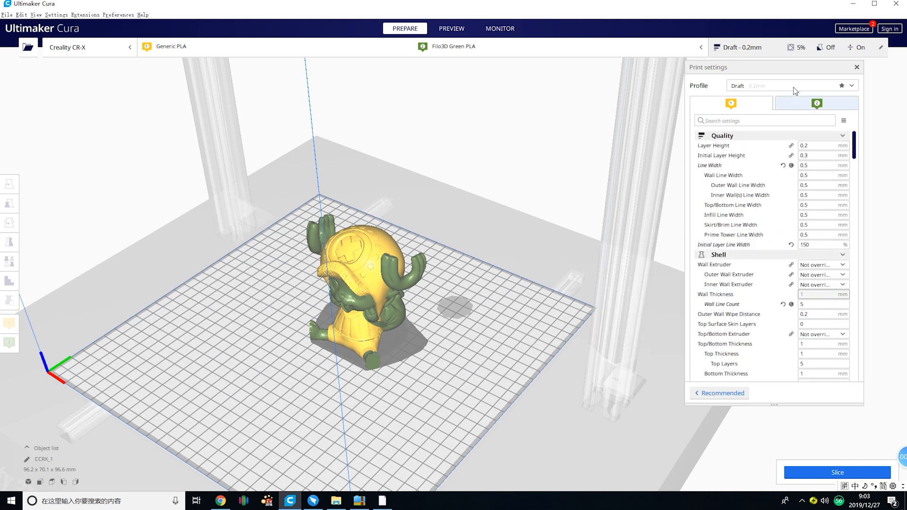
scroll(down, 3)
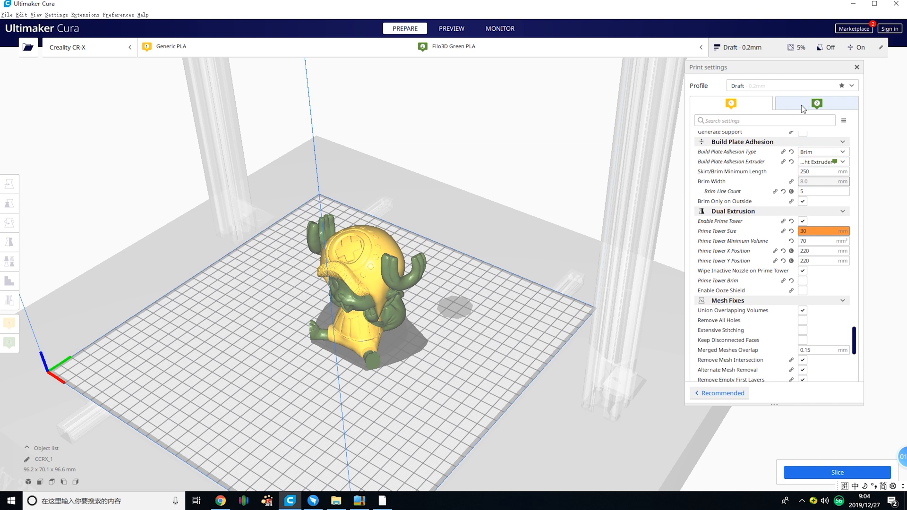
- Place a custom support block beneath one of the green antlers
click(731, 103)
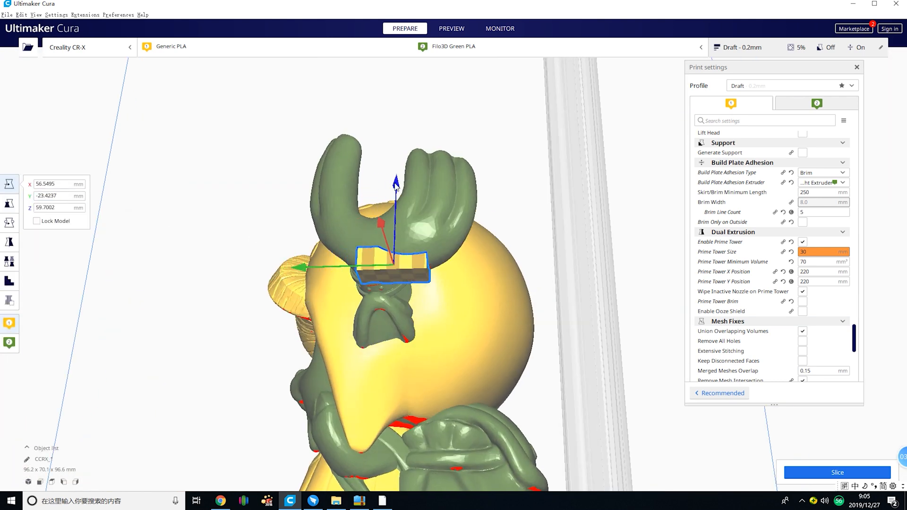
- Add more custom support blocks under the other antler and an overhang
click(9, 198)
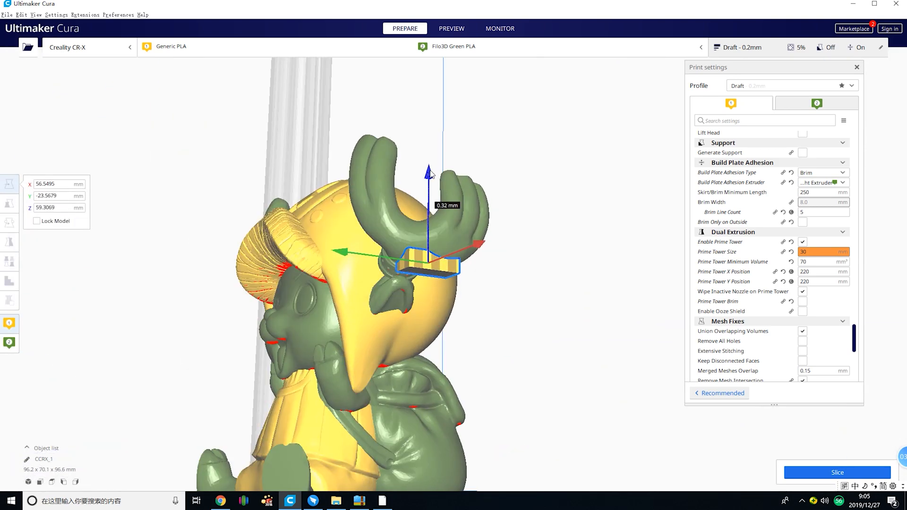
click(8, 202)
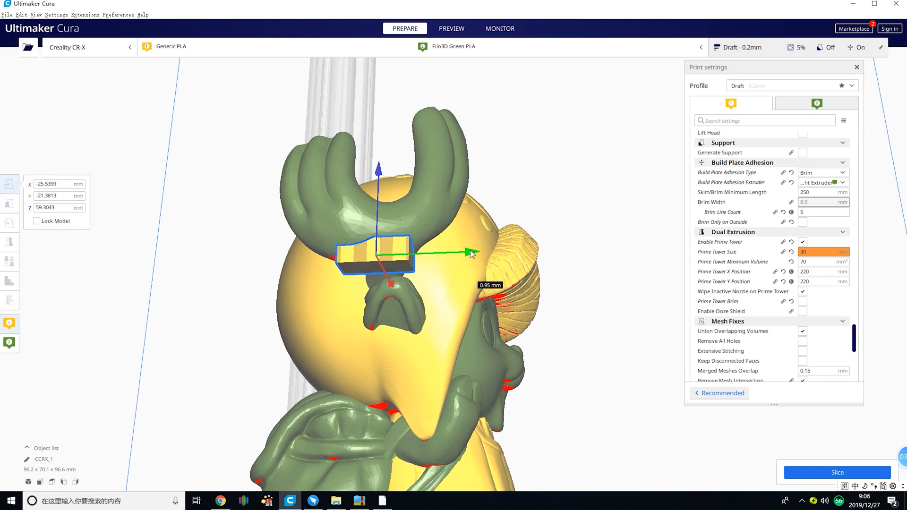
click(8, 202)
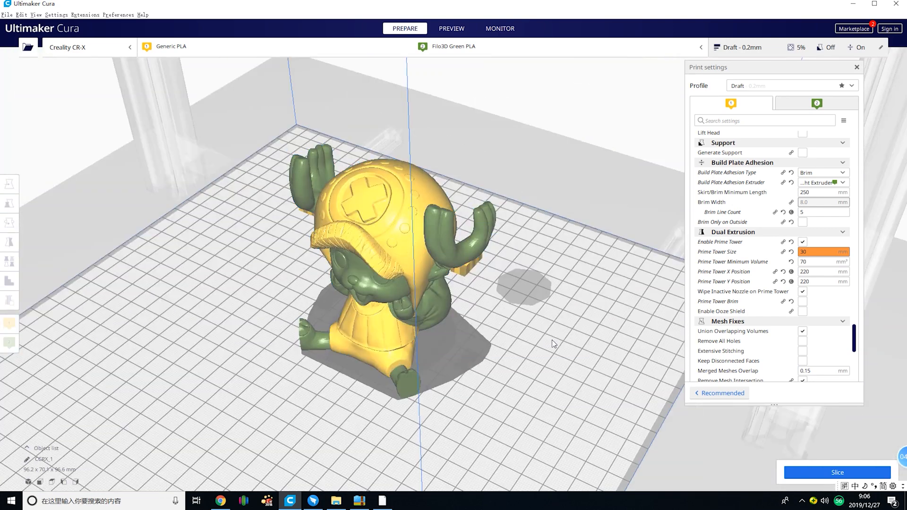
- Slice the model and view it in layer preview, estimating 18 hours 1 minute
click(837, 472)
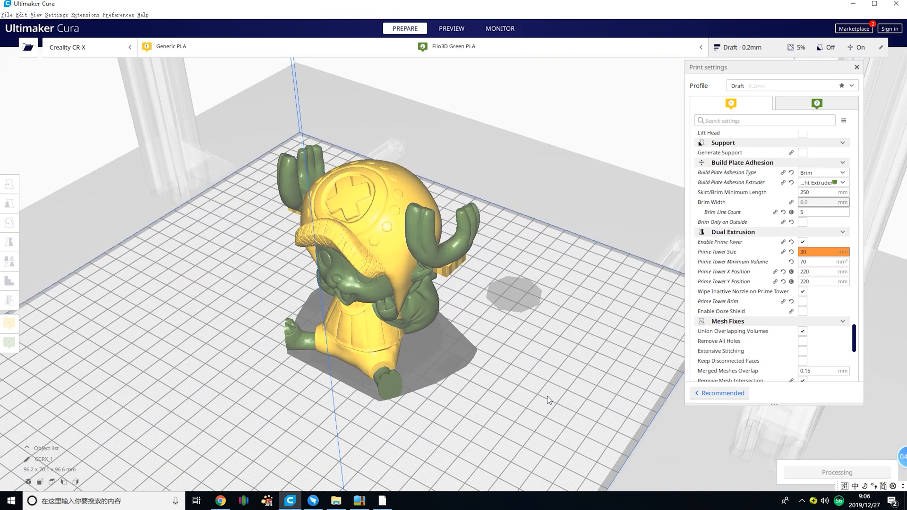
click(452, 29)
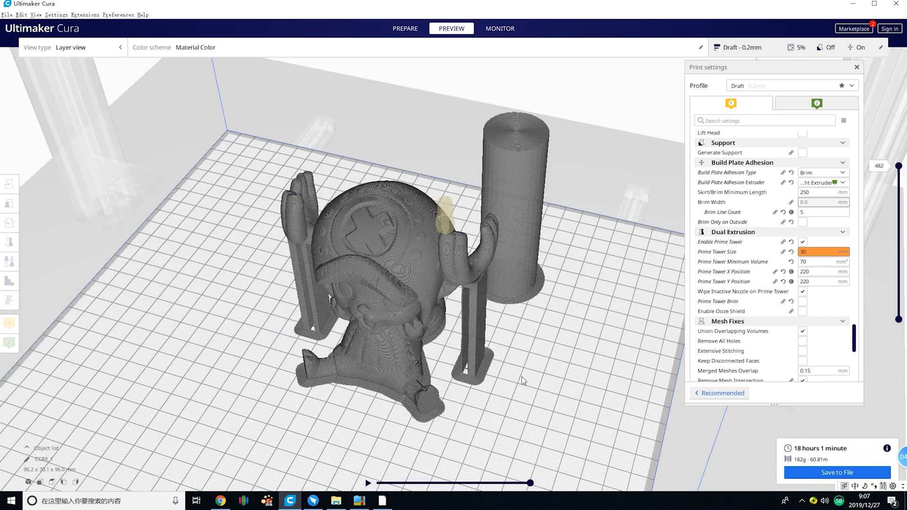
- Scrub the layer slider from layer 1 up to layer 243 to inspect the sliced paths
drag(897, 166, 897, 312)
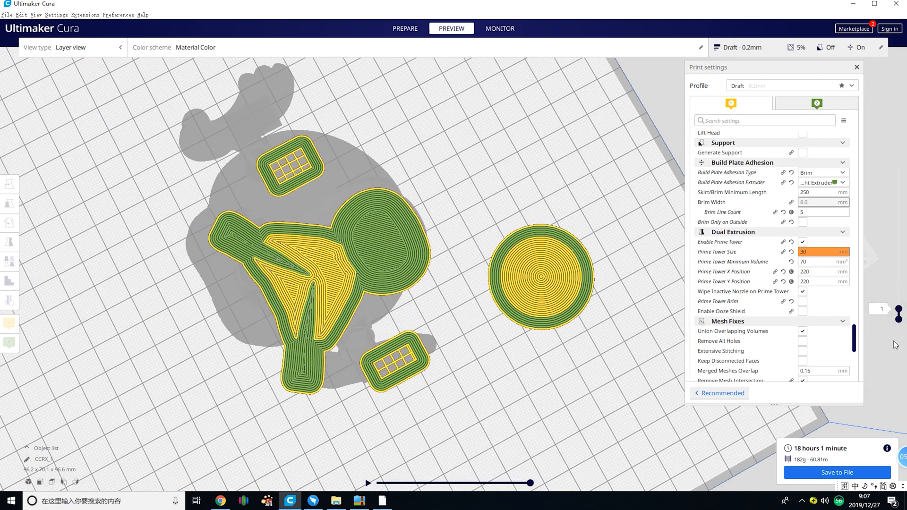
drag(898, 312, 898, 237)
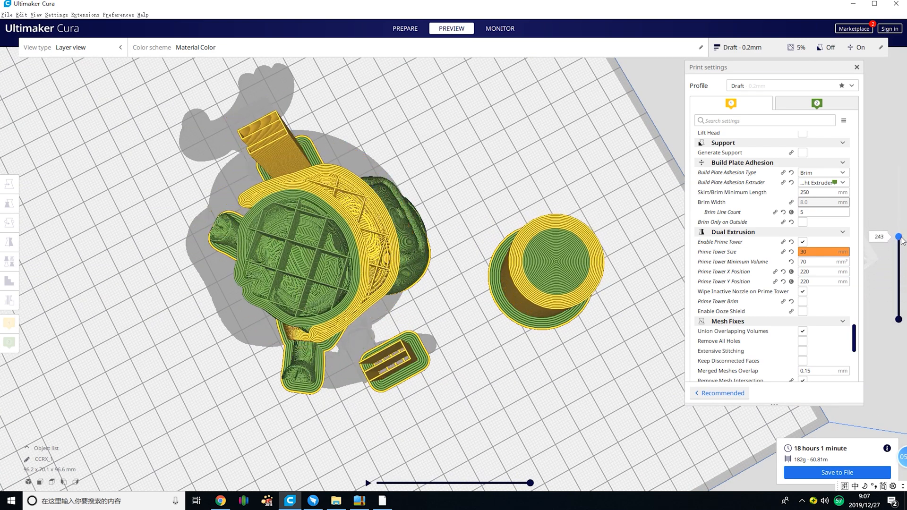